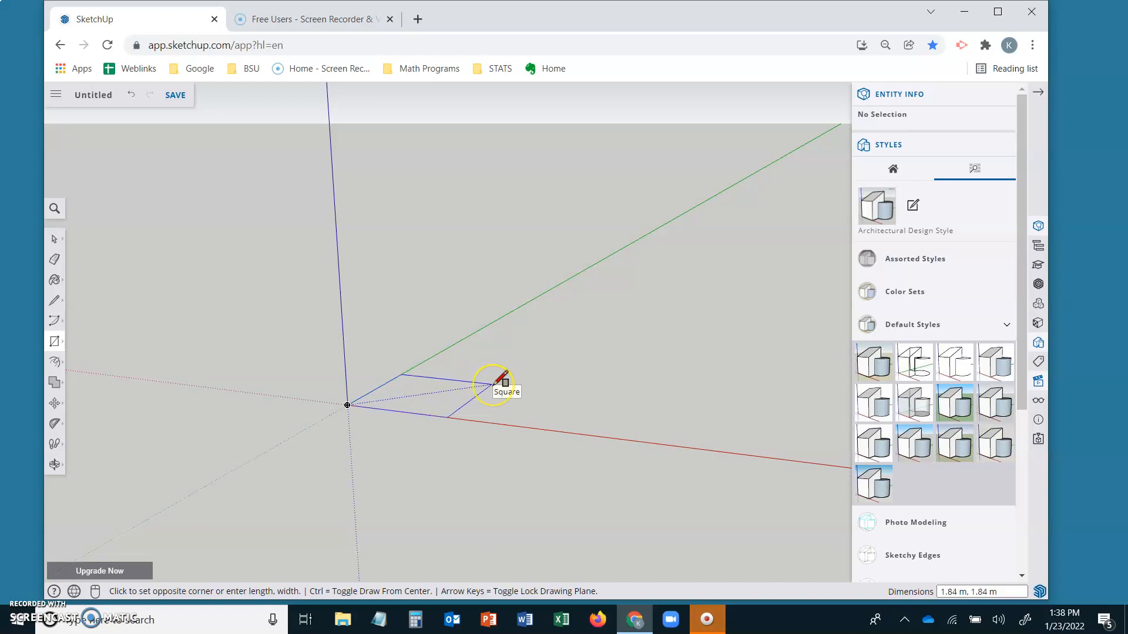
Draw a 12 × 12 square base face on the ground from the origin.
{"action": "type", "text": "12."}
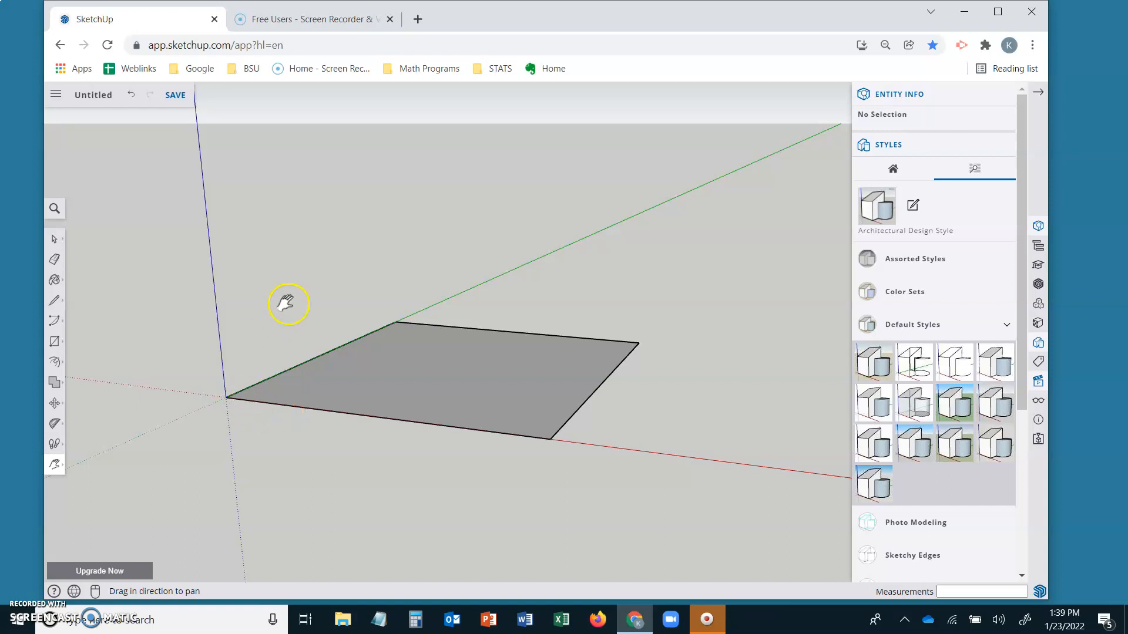
{"action": "mouse_move", "coordinate": [81, 344]}
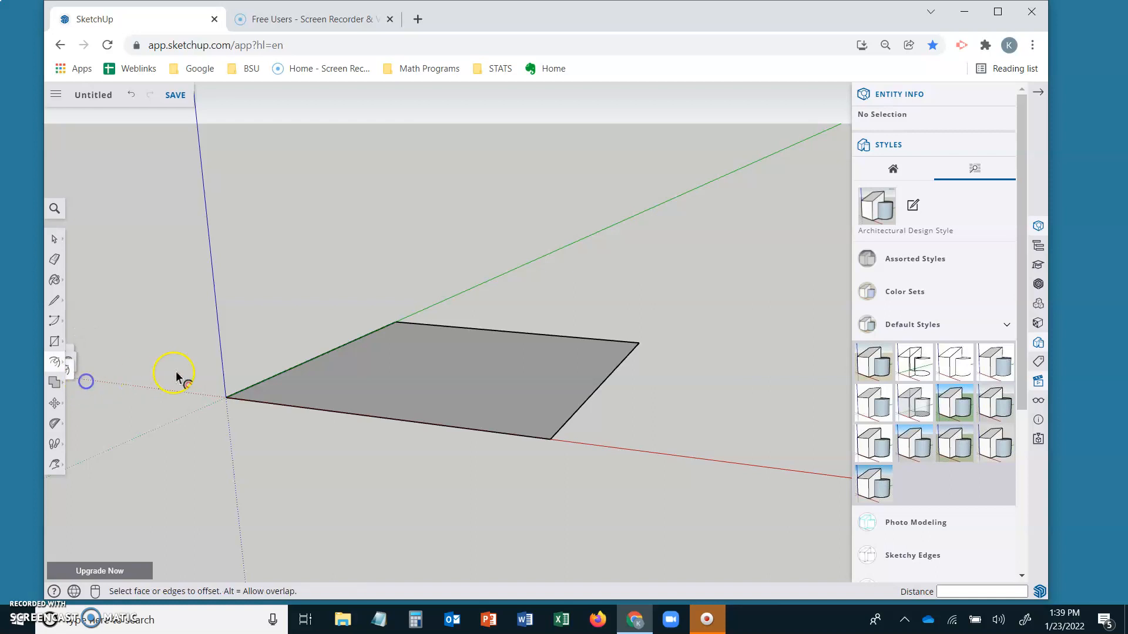
{"action": "mouse_move", "coordinate": [414, 430]}
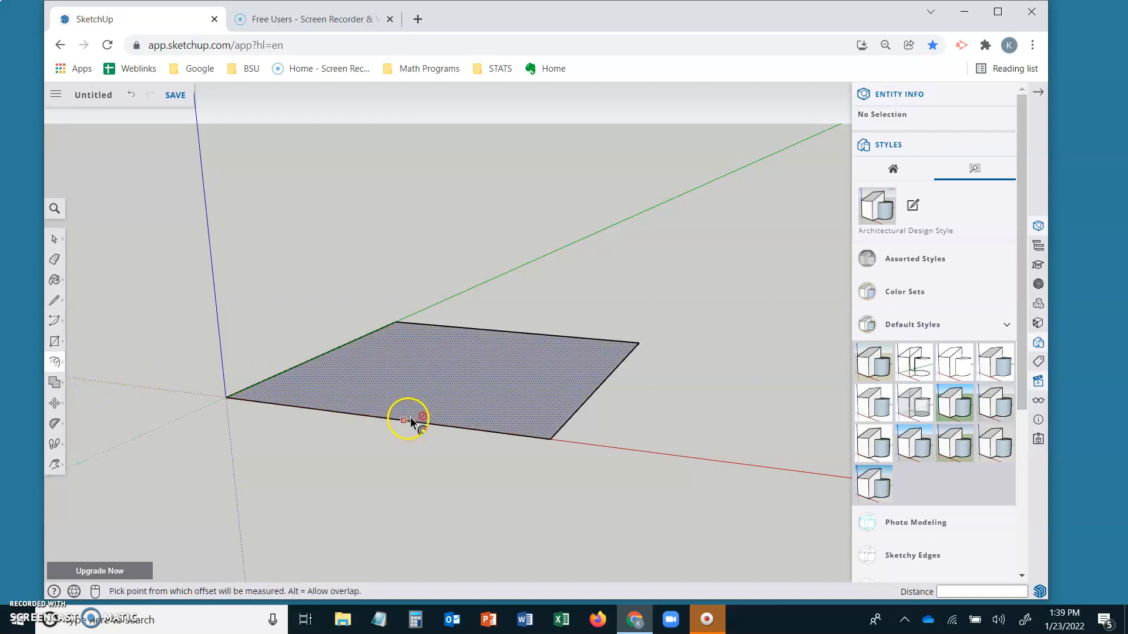
Offset the base face inward to create a smaller 6 × 6 inset square.
{"action": "left_click", "coordinate": [403, 421]}
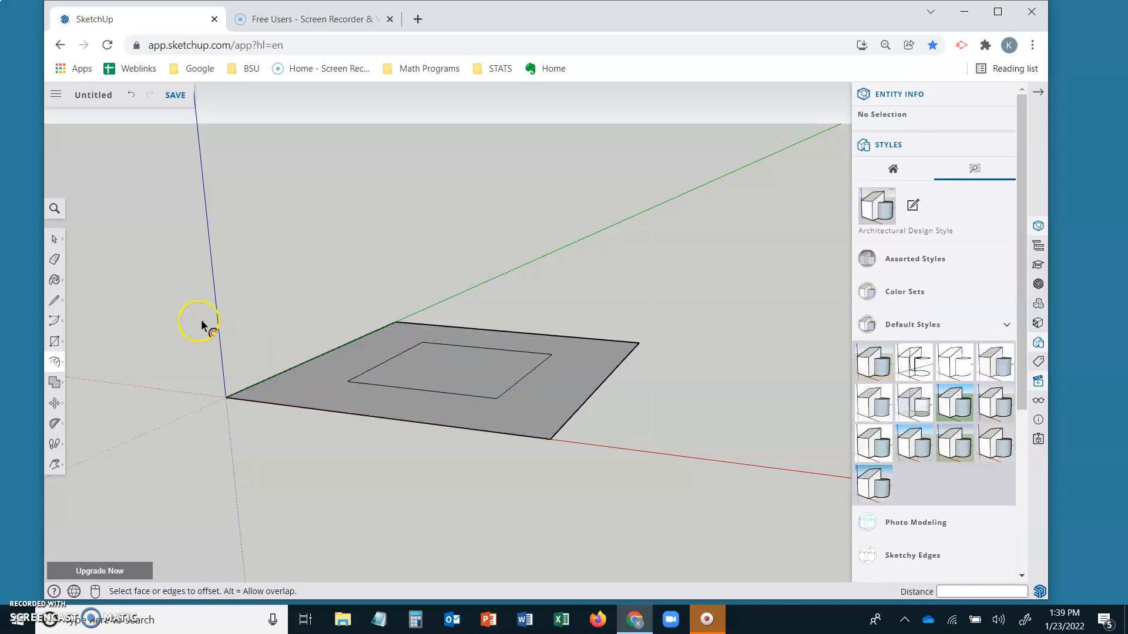
Push/Pull the inner square up 4 m into a box on the base.
{"action": "left_click", "coordinate": [451, 379]}
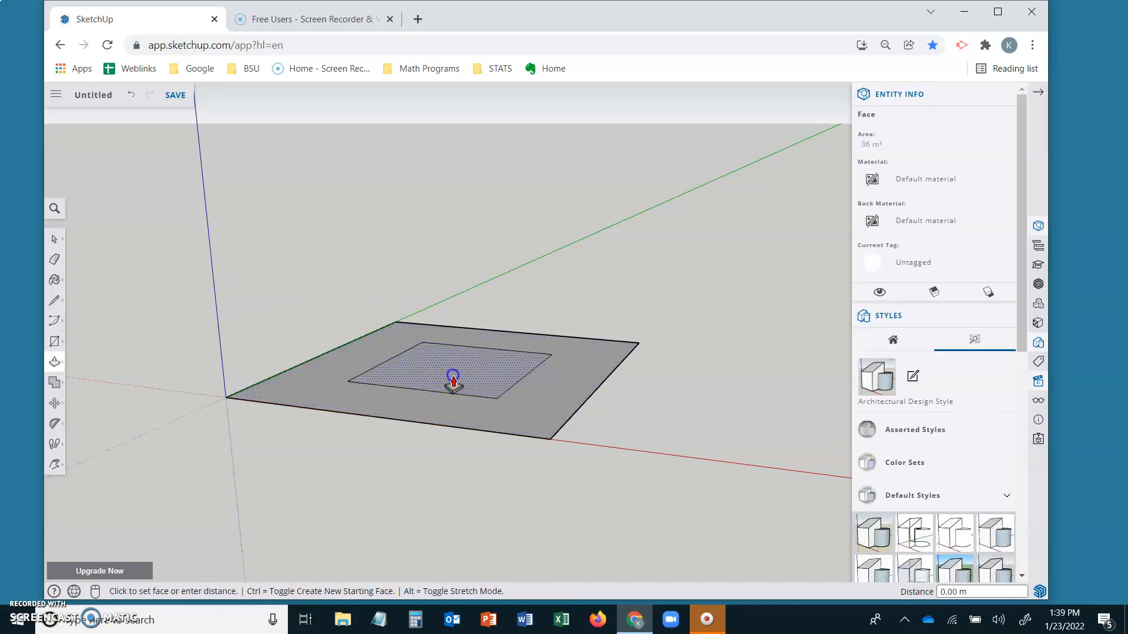
{"action": "left_click_drag", "start_coordinate": [454, 380], "coordinate": [419, 278]}
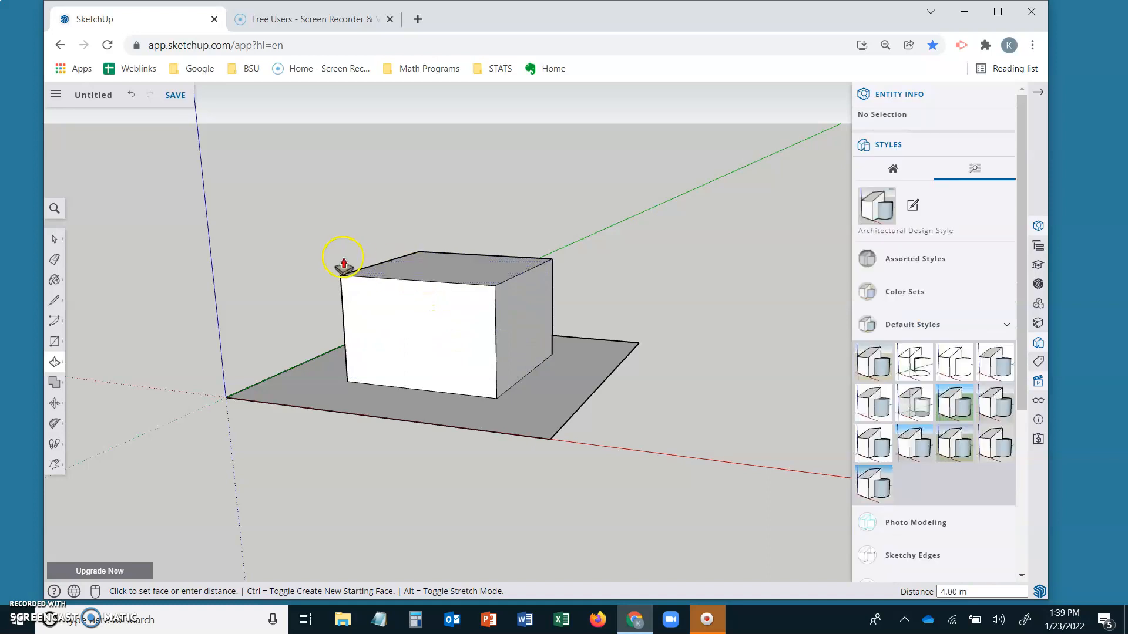
{"action": "mouse_move", "coordinate": [304, 249]}
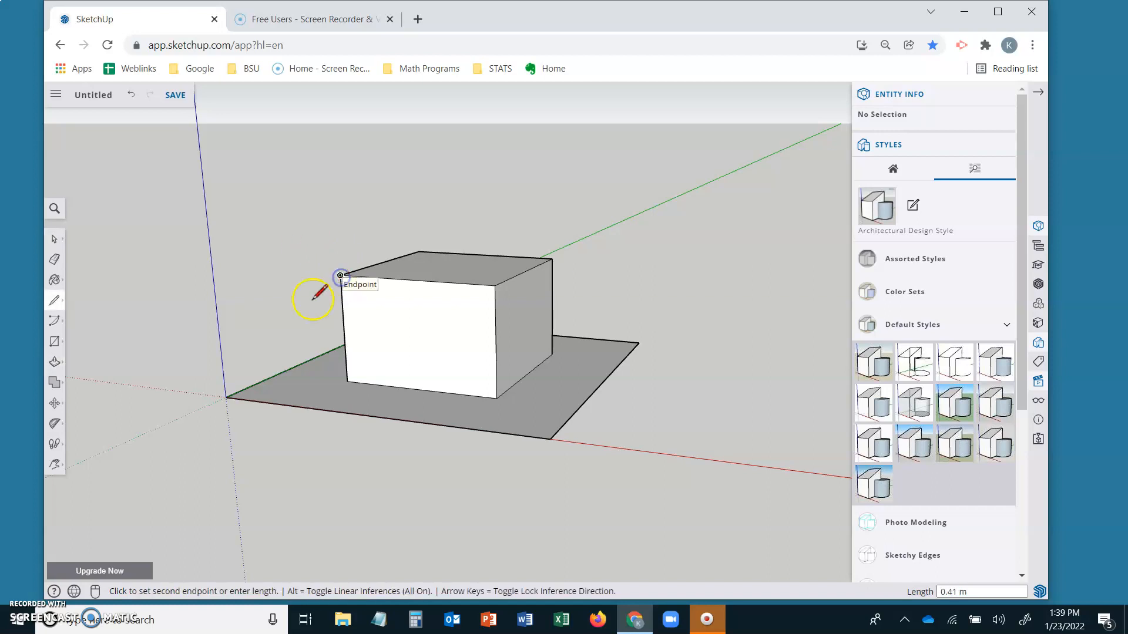
{"action": "mouse_move", "coordinate": [227, 399]}
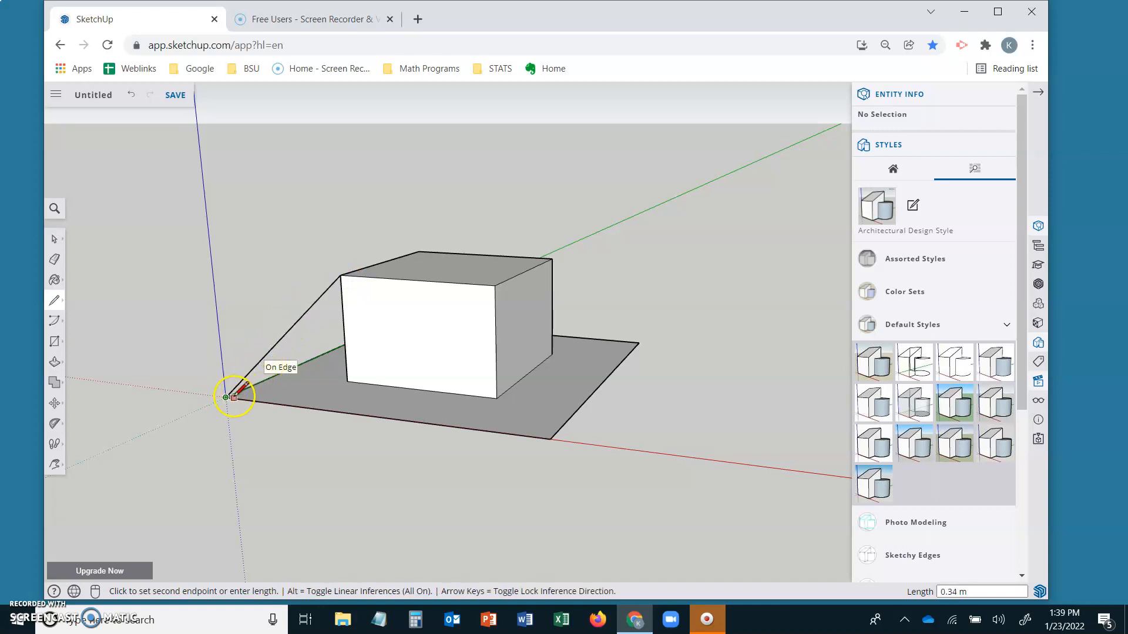
Draw a line from the box's top corner to the base's origin corner, forming a sloped triangle.
{"action": "left_click", "coordinate": [230, 397]}
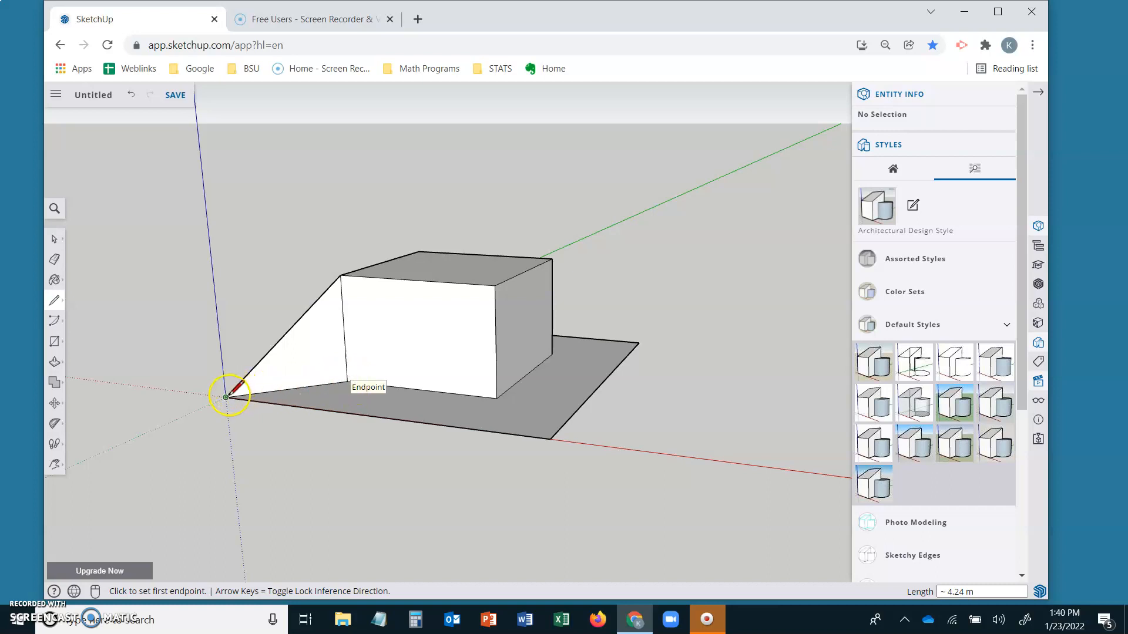
{"action": "mouse_move", "coordinate": [350, 378]}
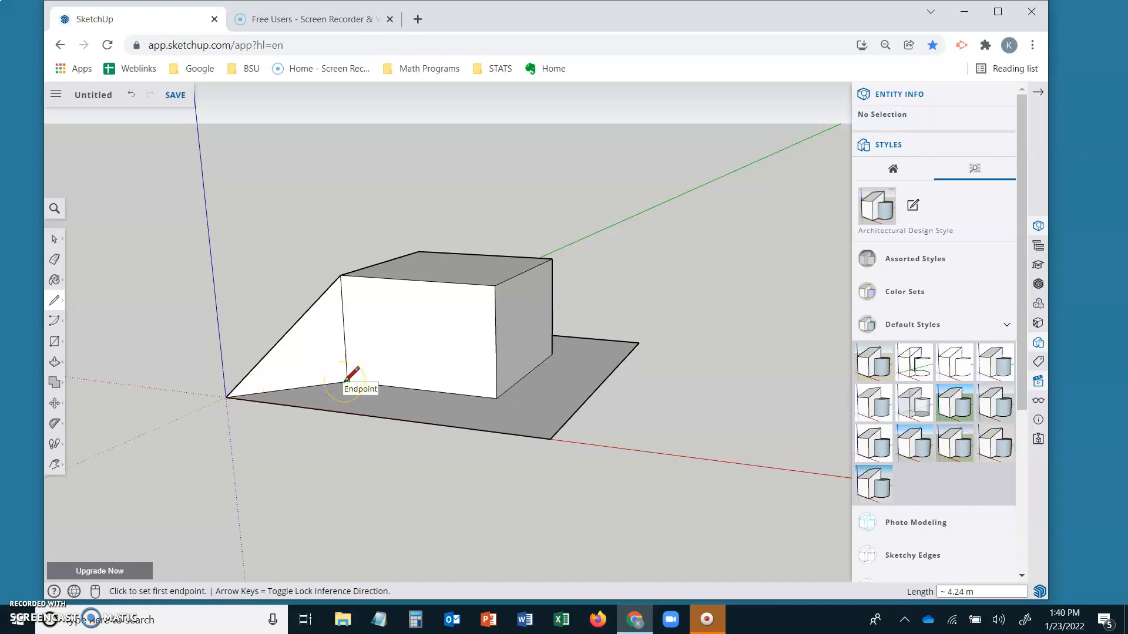
{"action": "mouse_move", "coordinate": [331, 377]}
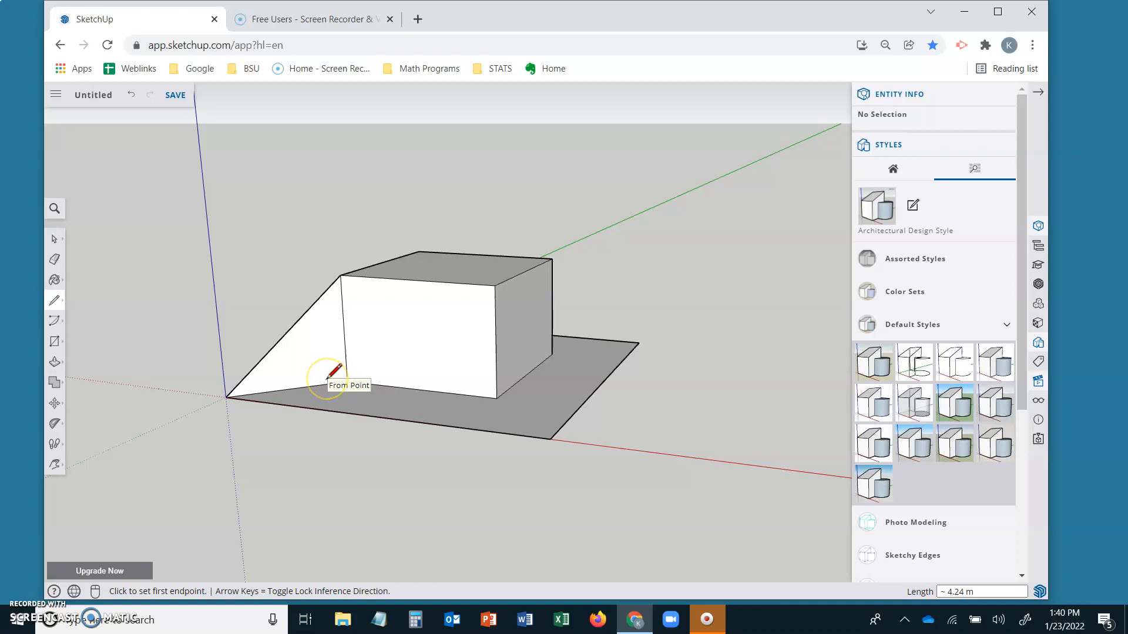
{"action": "mouse_move", "coordinate": [275, 358]}
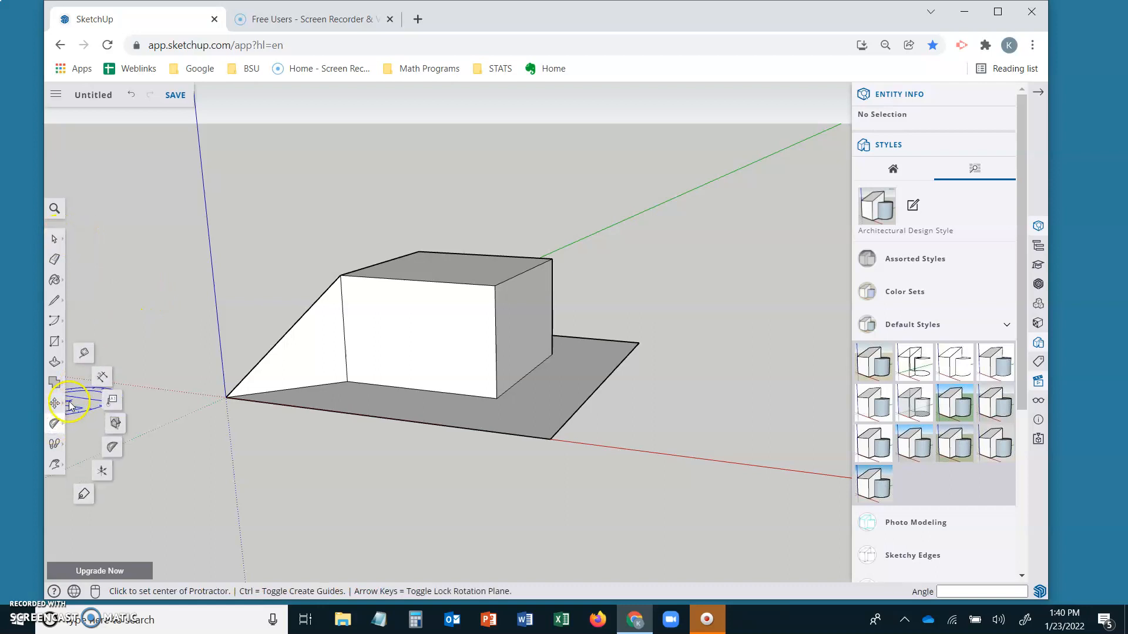
{"action": "mouse_move", "coordinate": [112, 448]}
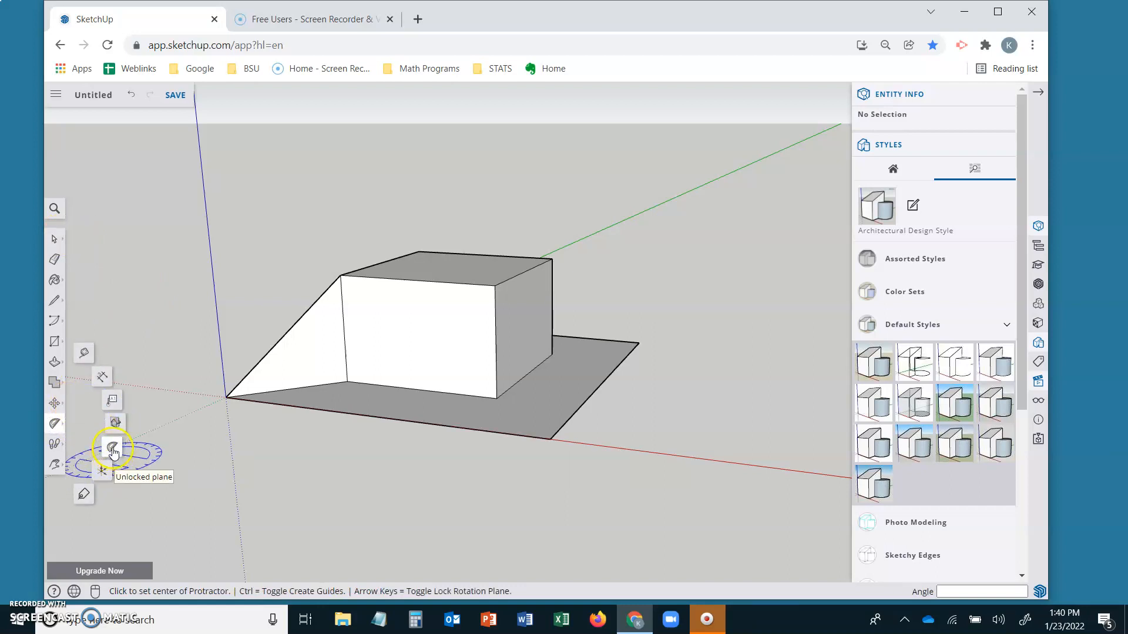
{"action": "mouse_move", "coordinate": [198, 381]}
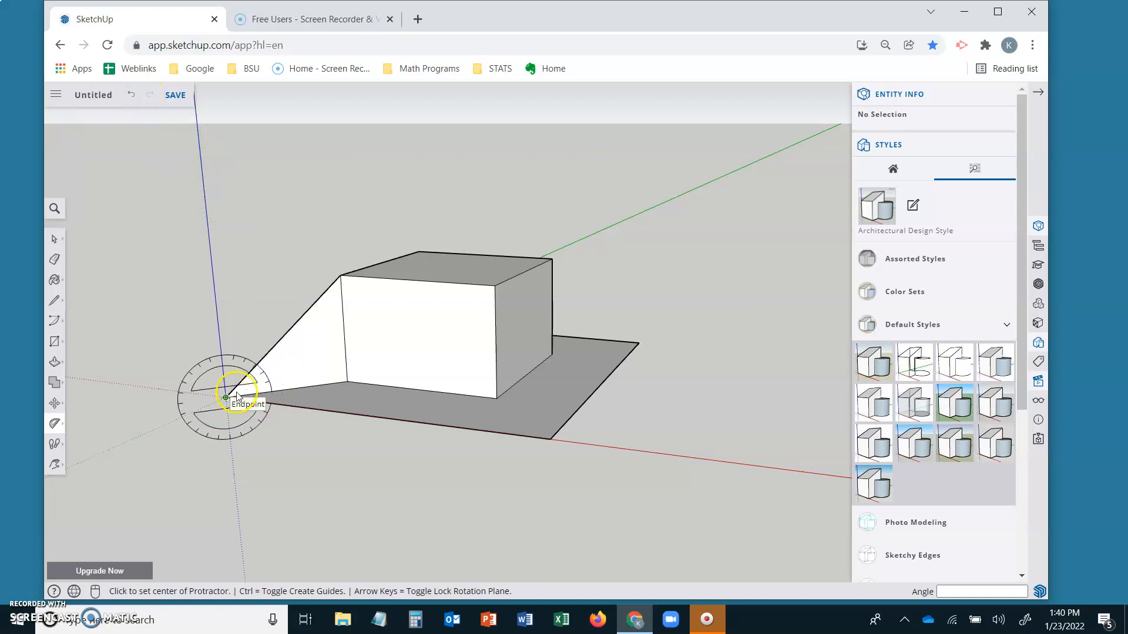
Place a protractor guide from the base corner through the box's top corner.
{"action": "left_click", "coordinate": [226, 396]}
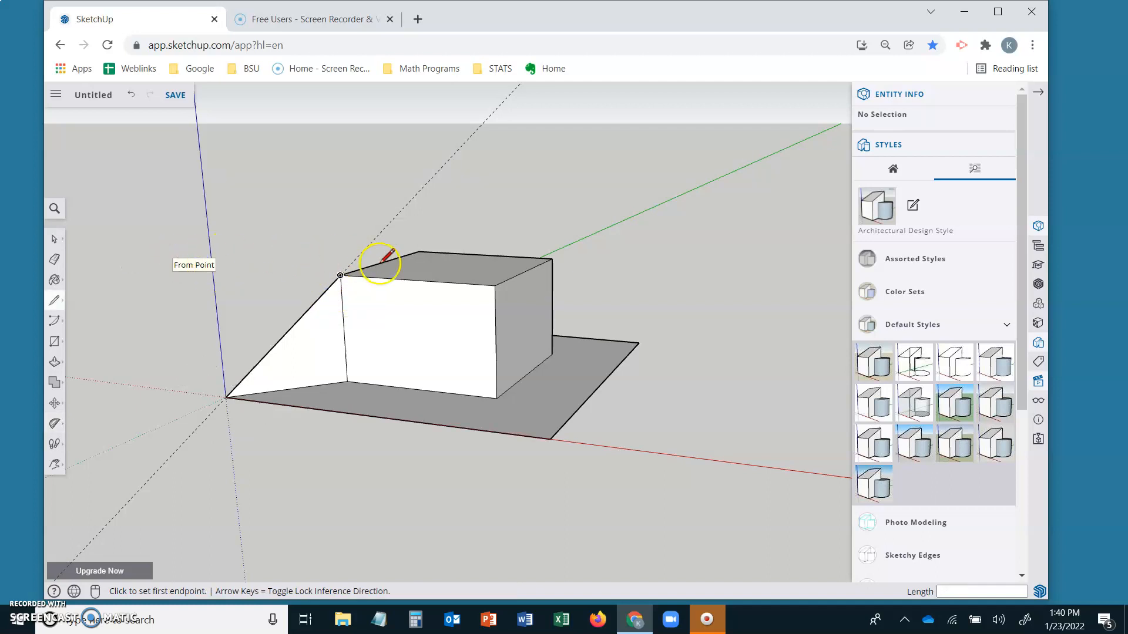
Draw slanted lines from the box's top edge to the base's front edge, creating a sloped face.
{"action": "left_click", "coordinate": [340, 275]}
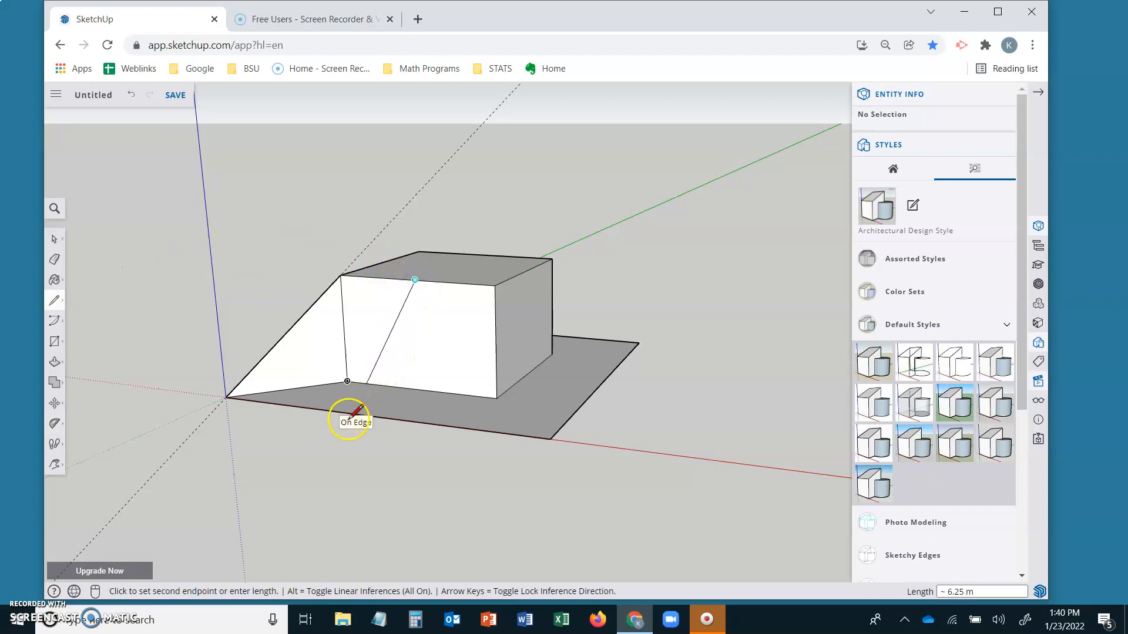
{"action": "mouse_move", "coordinate": [328, 410]}
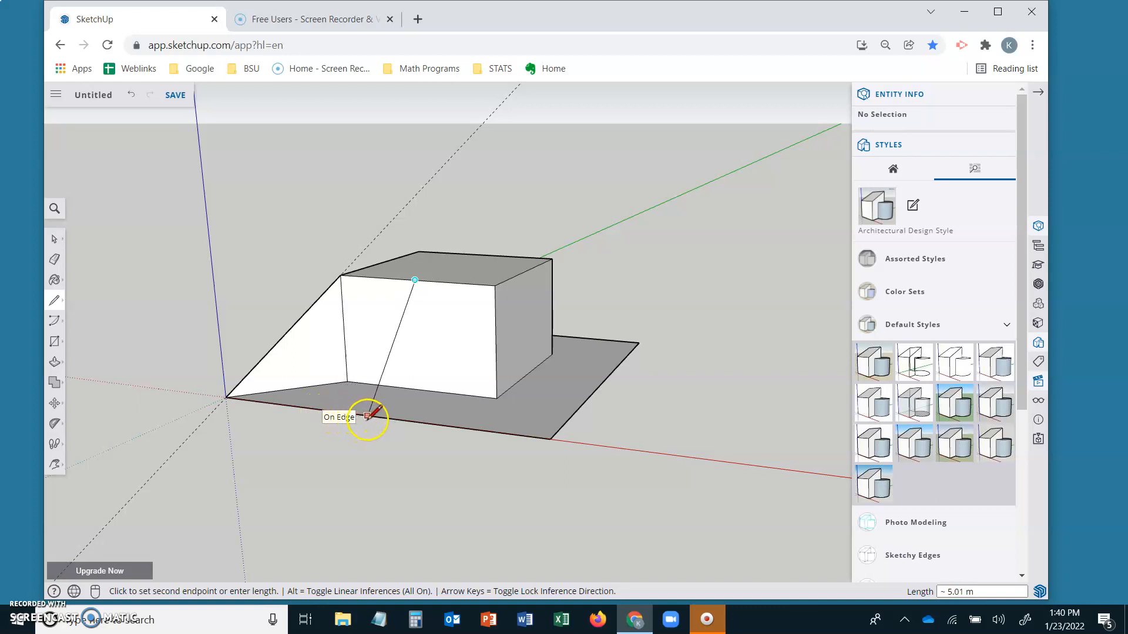
{"action": "left_click", "coordinate": [376, 416]}
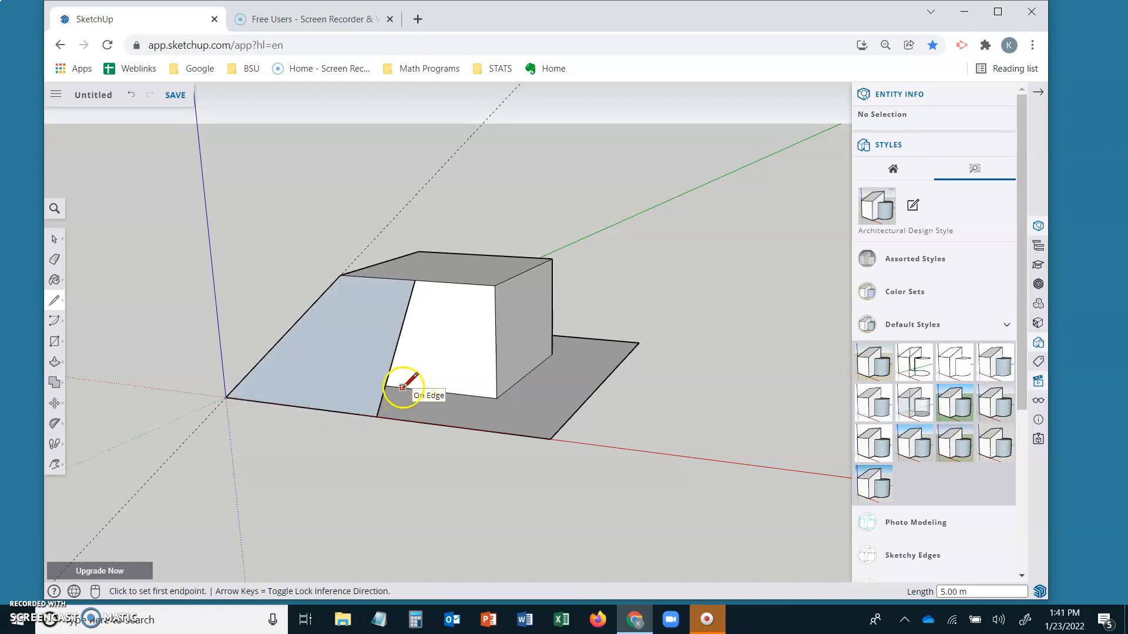
{"action": "left_click", "coordinate": [401, 387]}
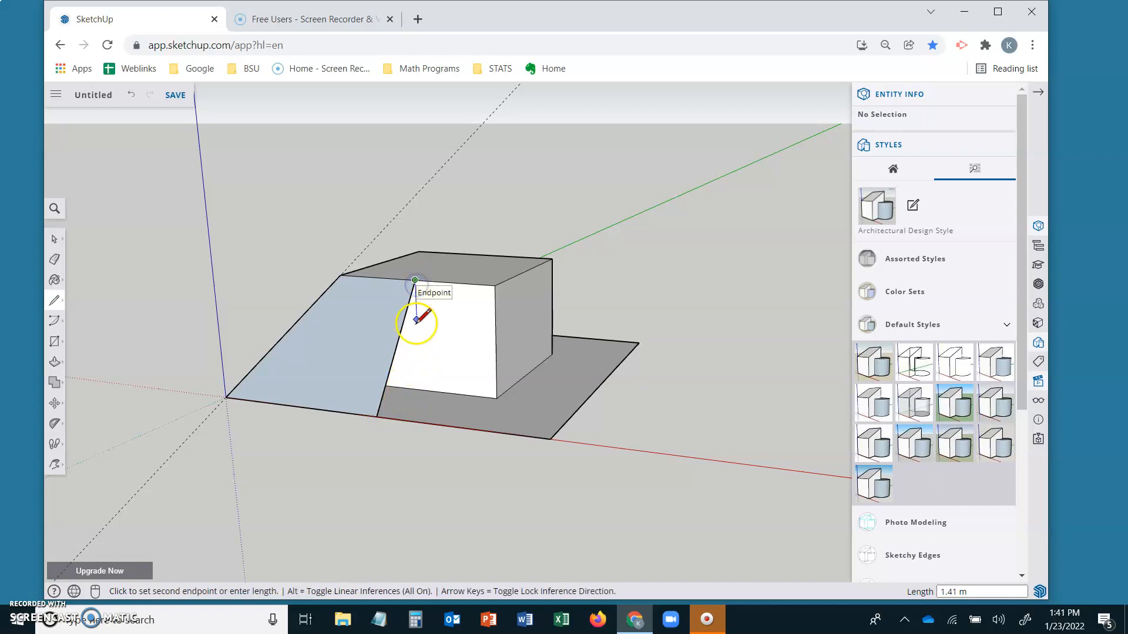
{"action": "mouse_move", "coordinate": [415, 389]}
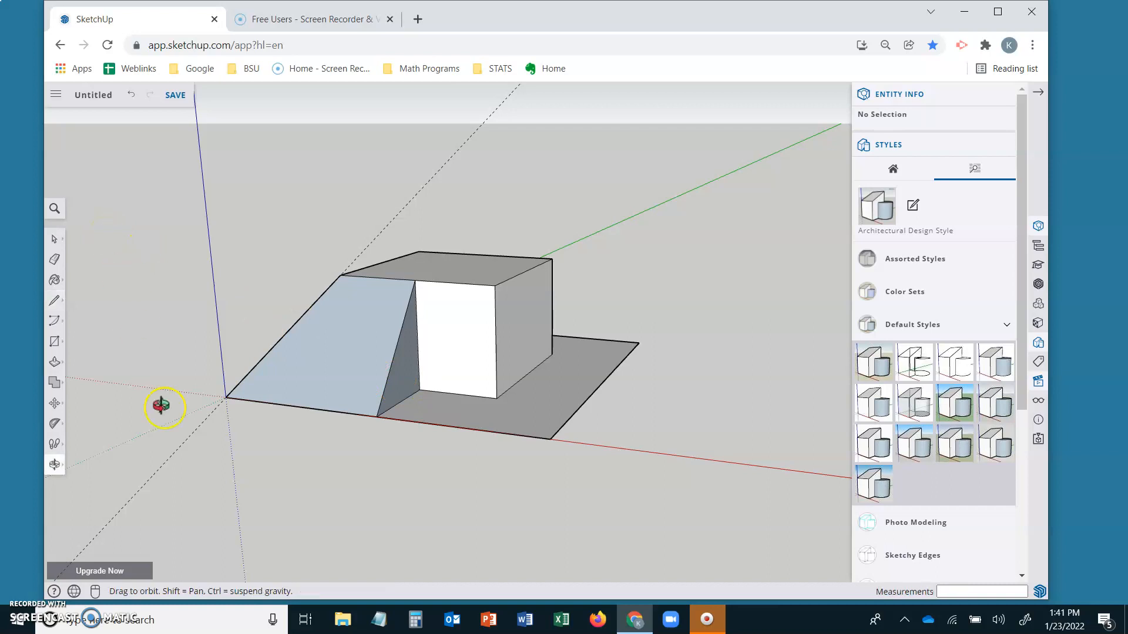
{"action": "left_click_drag", "start_coordinate": [164, 407], "coordinate": [206, 431]}
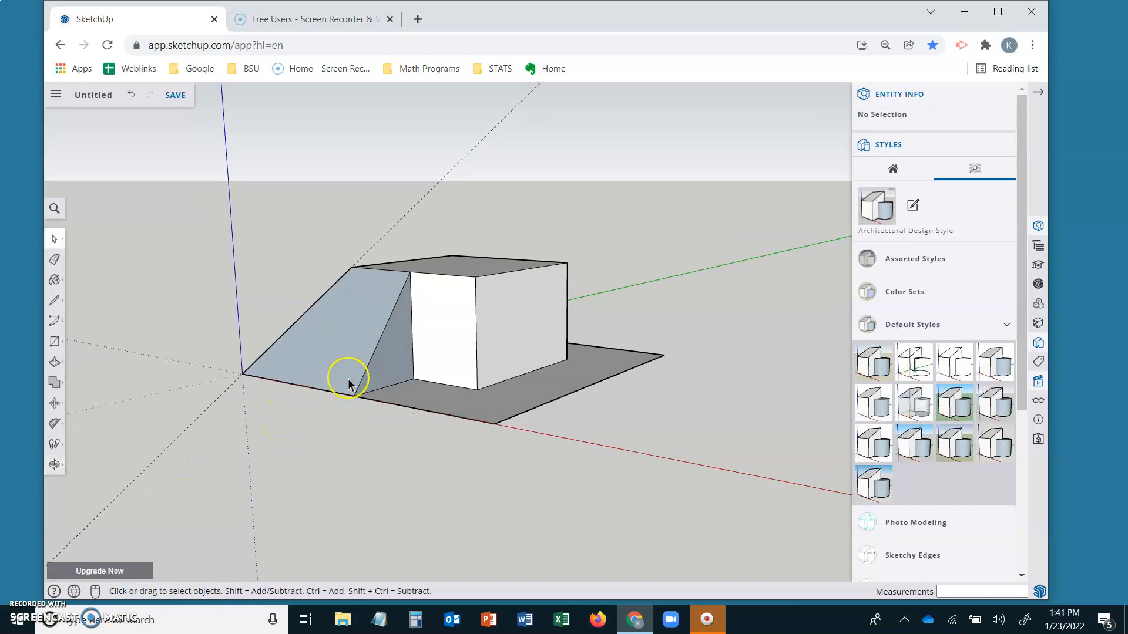
{"action": "mouse_move", "coordinate": [372, 355]}
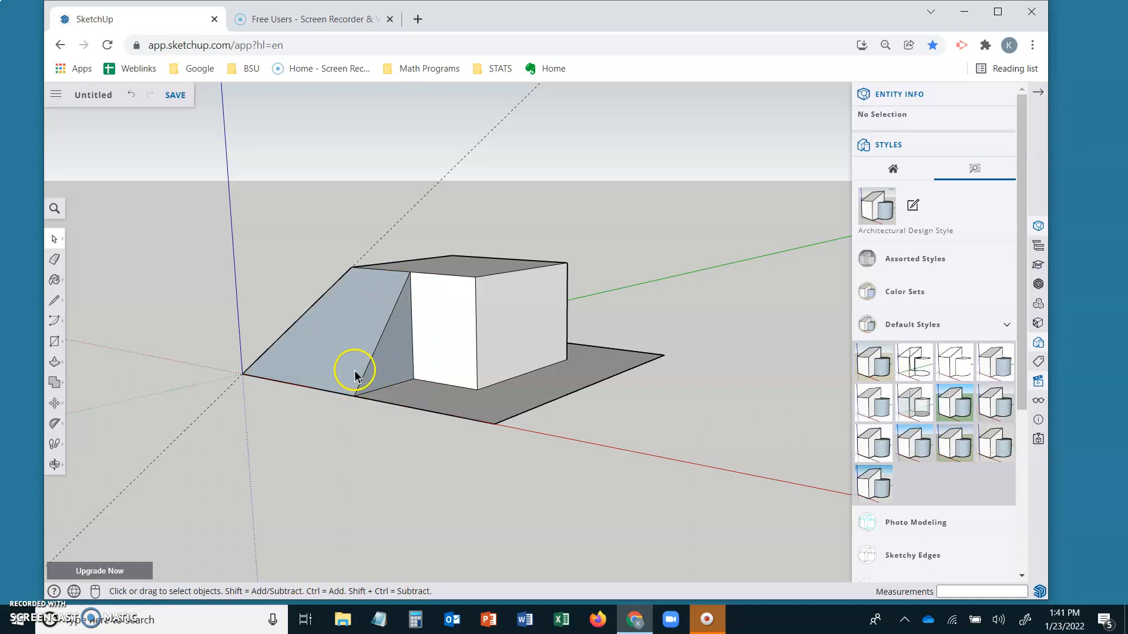
{"action": "mouse_move", "coordinate": [63, 421]}
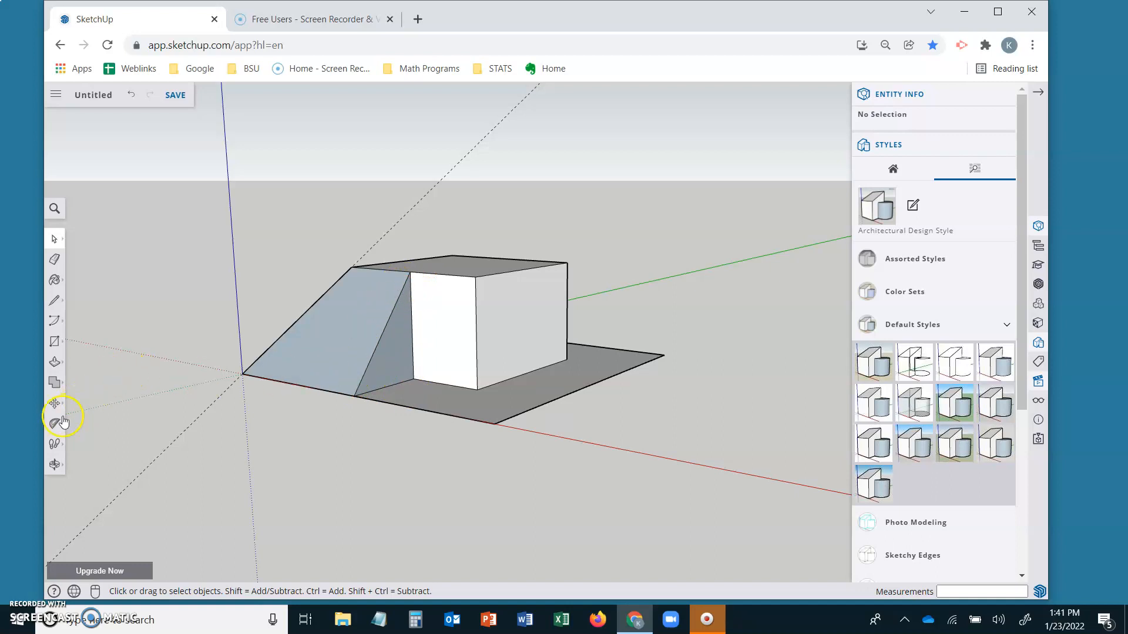
Add a second angled guide from the slope's base point through the box's top corner.
{"action": "left_click", "coordinate": [54, 422]}
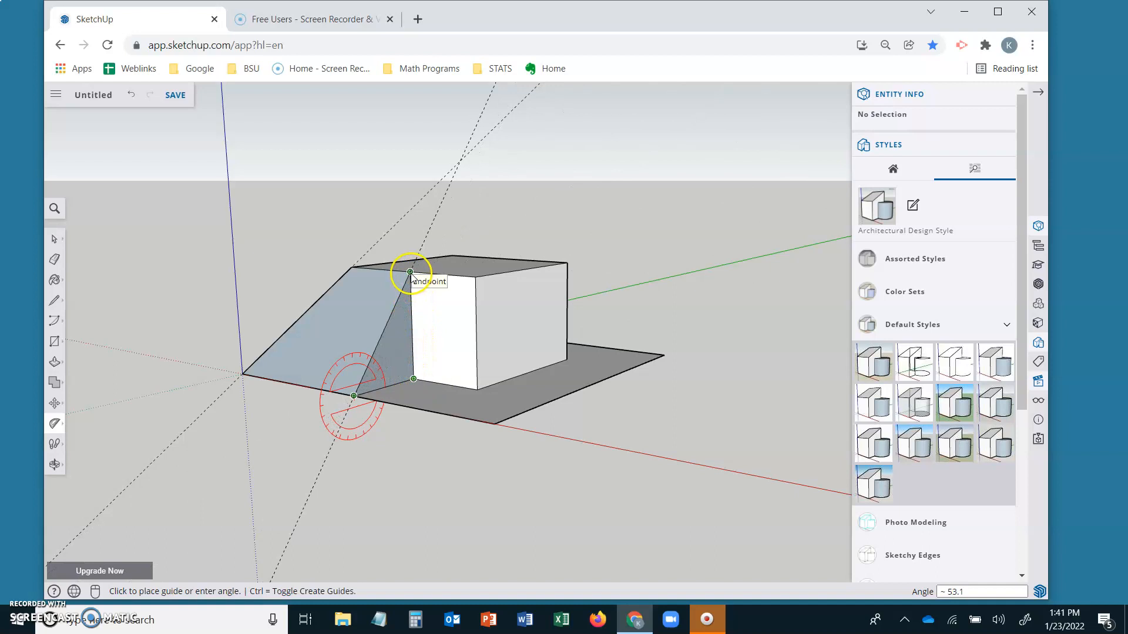
{"action": "left_click", "coordinate": [411, 273]}
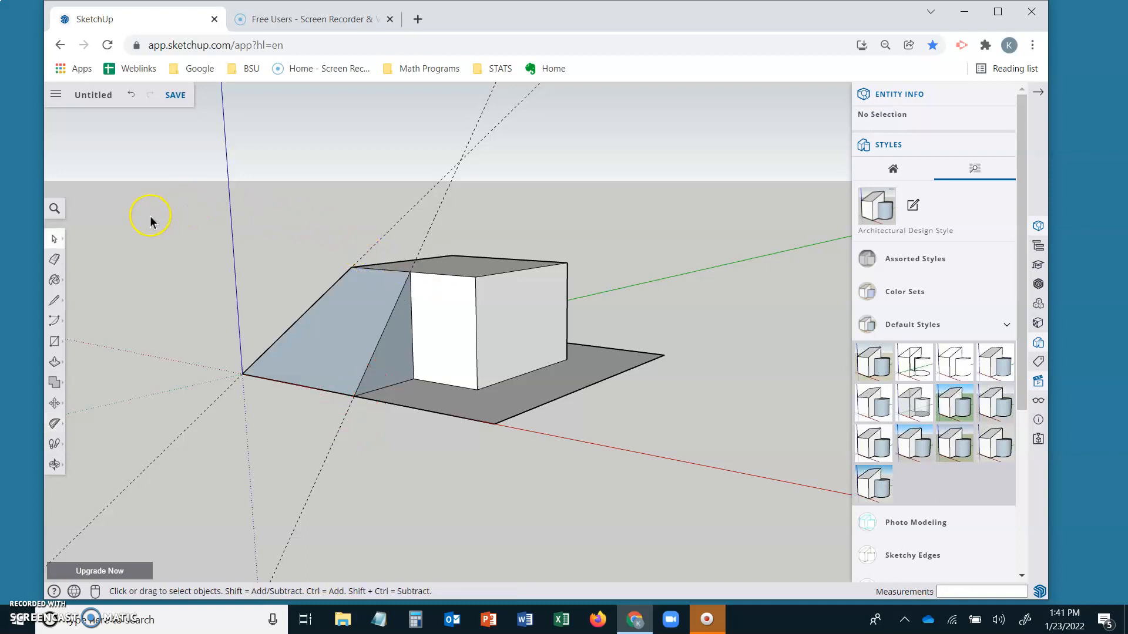
Erase the sloped faces and guides, leaving the box with one slanted edge.
{"action": "left_click", "coordinate": [52, 258]}
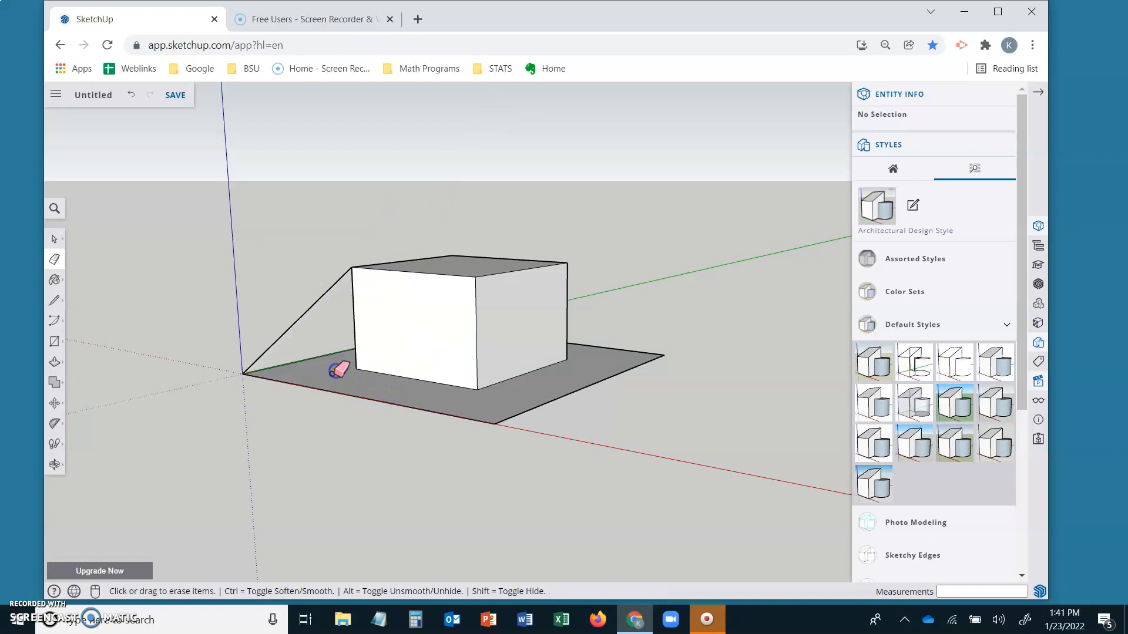
{"action": "mouse_move", "coordinate": [743, 262]}
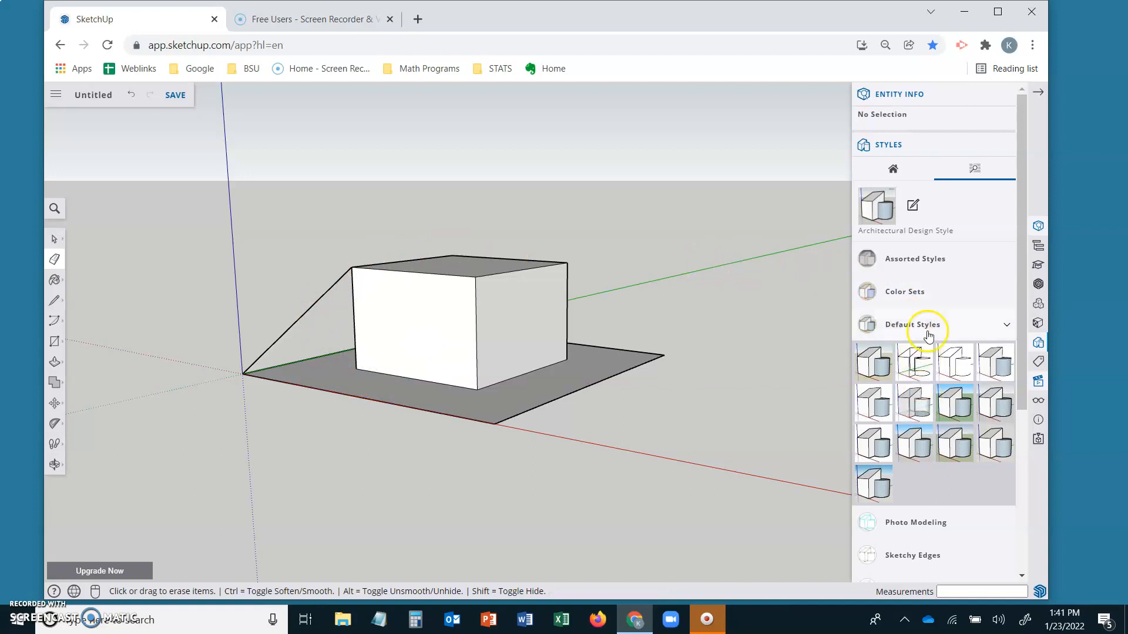
Turn on X-ray style and join each box top corner to the base corners with slanted edges.
{"action": "left_click", "coordinate": [915, 403]}
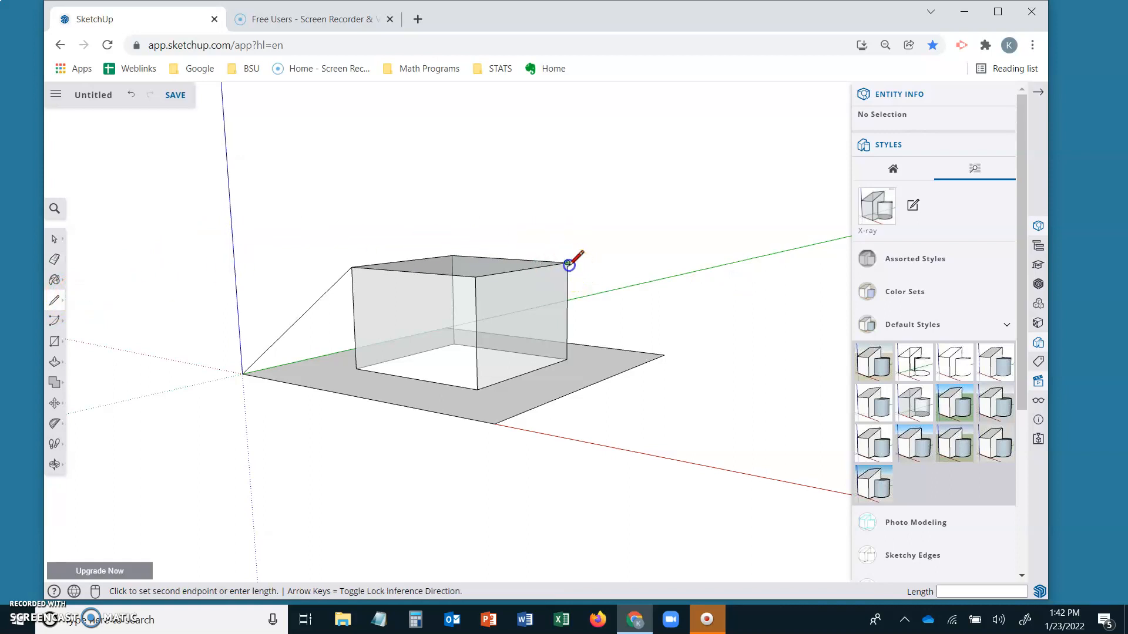
{"action": "mouse_move", "coordinate": [582, 438]}
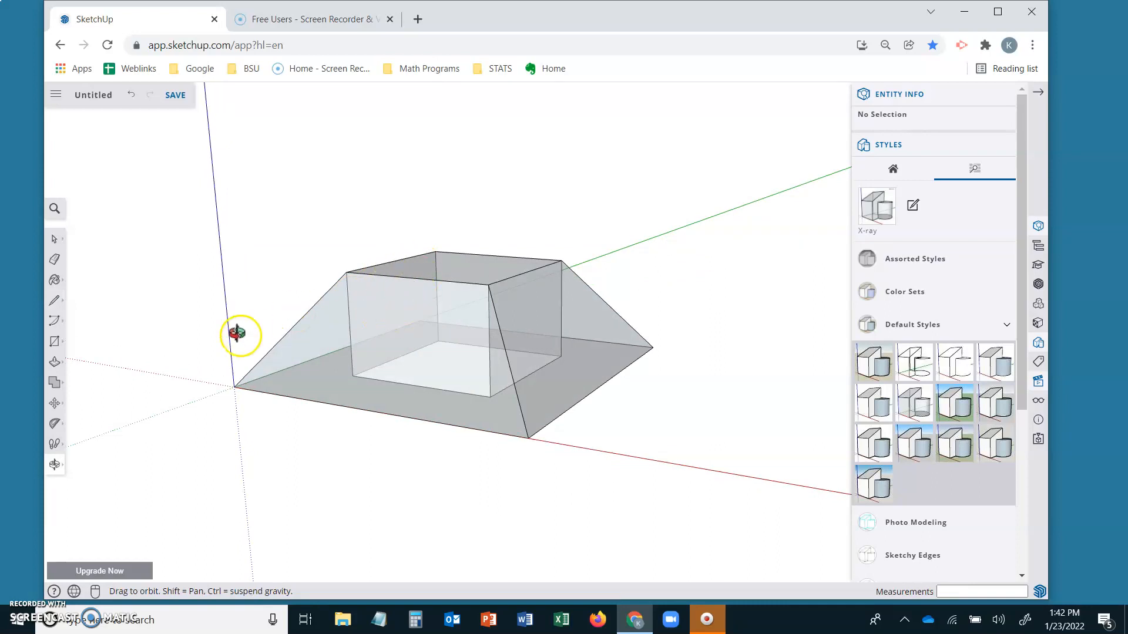
{"action": "left_click_drag", "start_coordinate": [240, 335], "coordinate": [372, 274]}
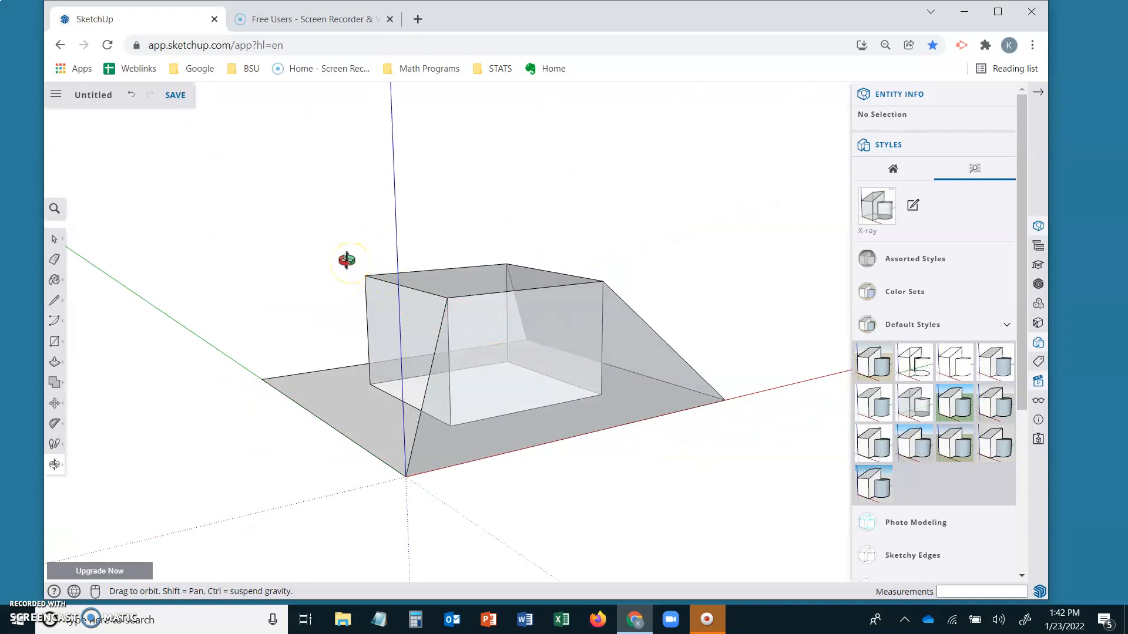
{"action": "left_click", "coordinate": [346, 261]}
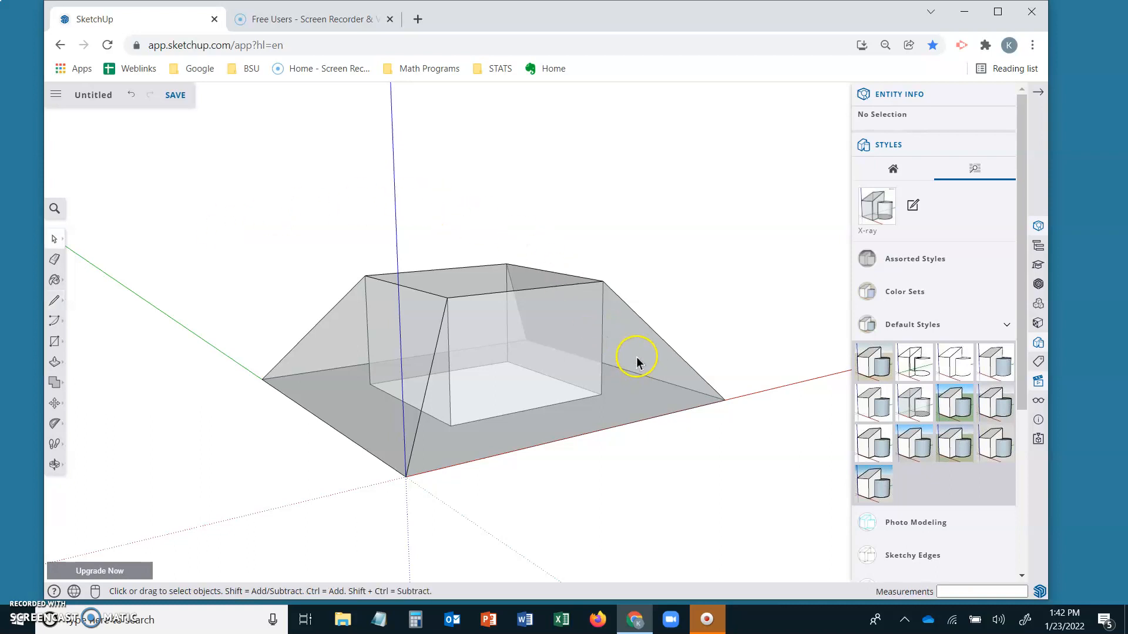
{"action": "left_click", "coordinate": [636, 363]}
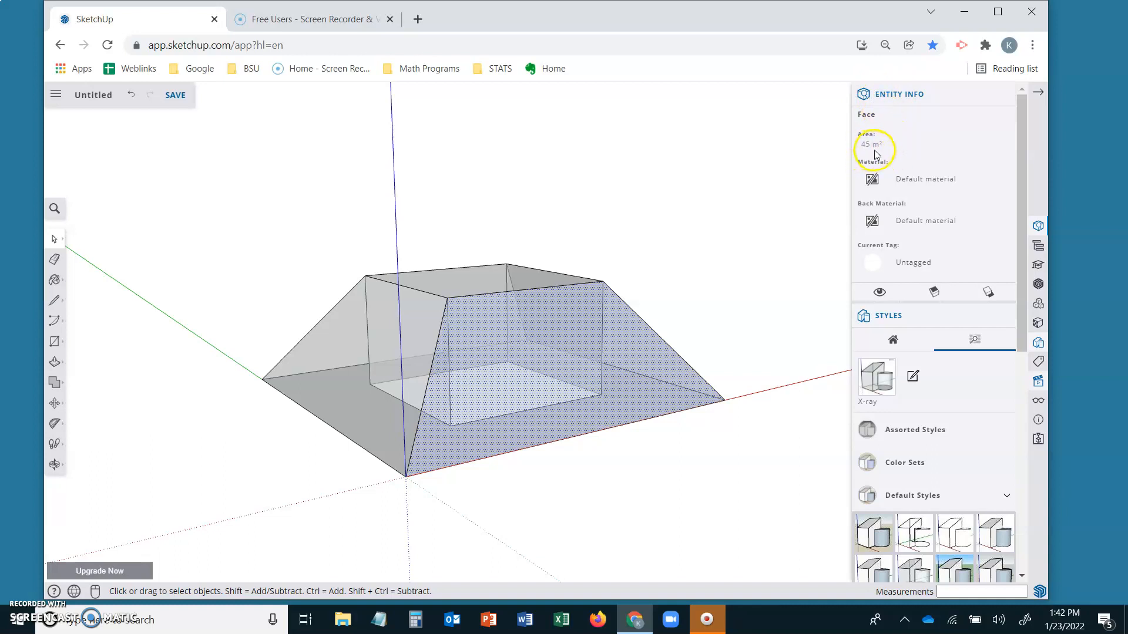
{"action": "mouse_move", "coordinate": [775, 218]}
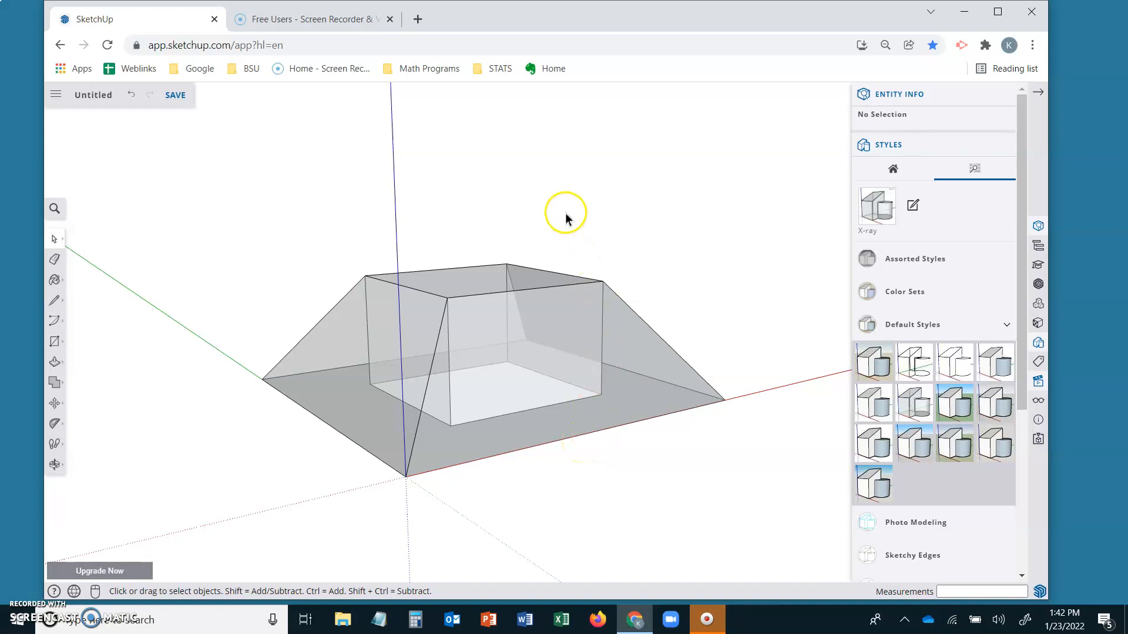
{"action": "mouse_move", "coordinate": [765, 172]}
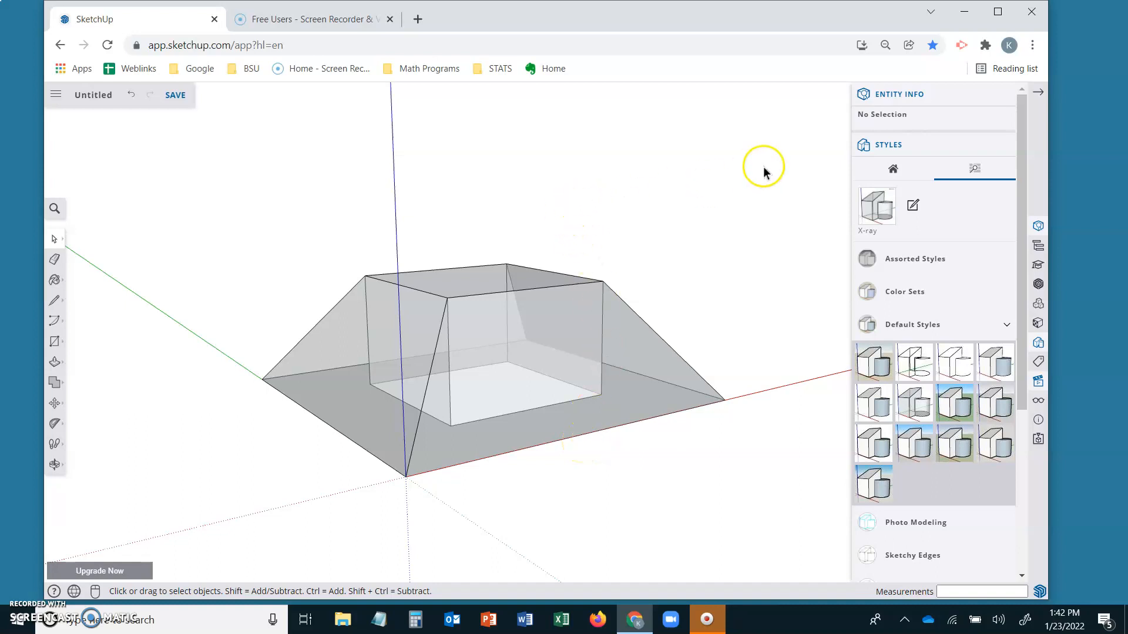
{"action": "mouse_move", "coordinate": [79, 271]}
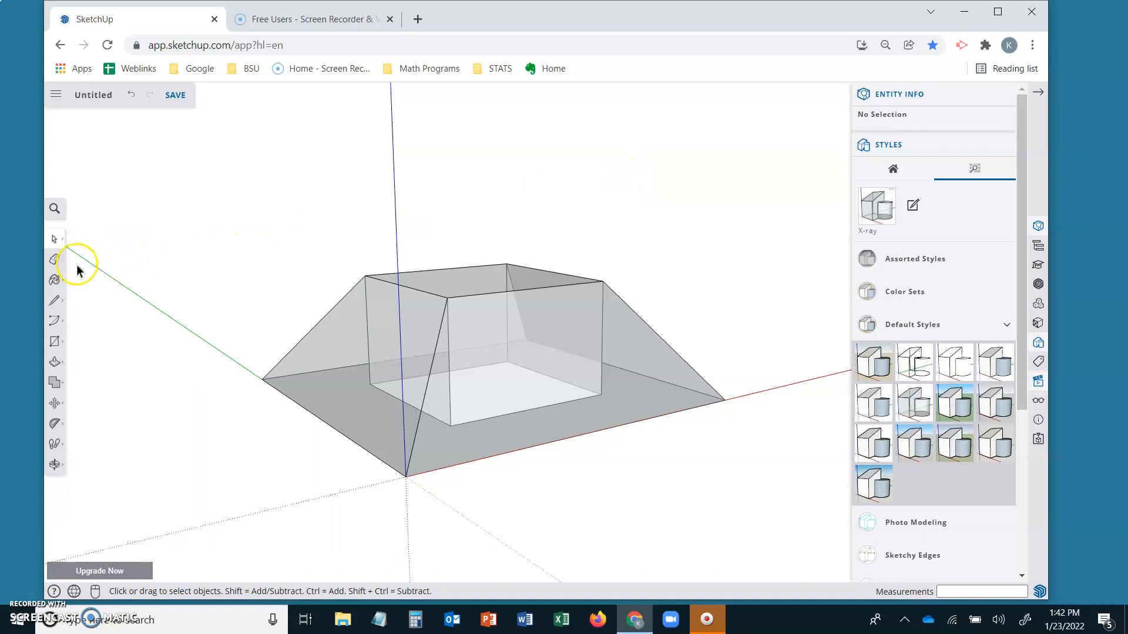
Erase the inner box's vertical and bottom edges so only the solid frustum remains.
{"action": "left_click", "coordinate": [54, 259]}
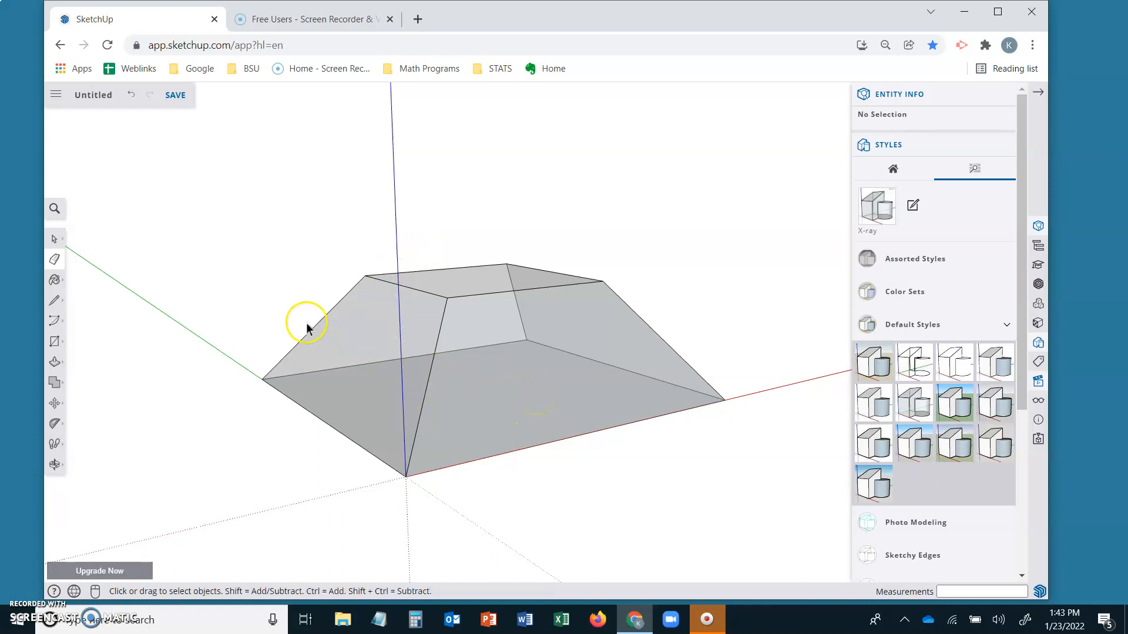
Make the selected frustum a solid group and read its volume of 336 m³ in Entity Info.
{"action": "left_click_drag", "start_coordinate": [305, 324], "coordinate": [759, 526]}
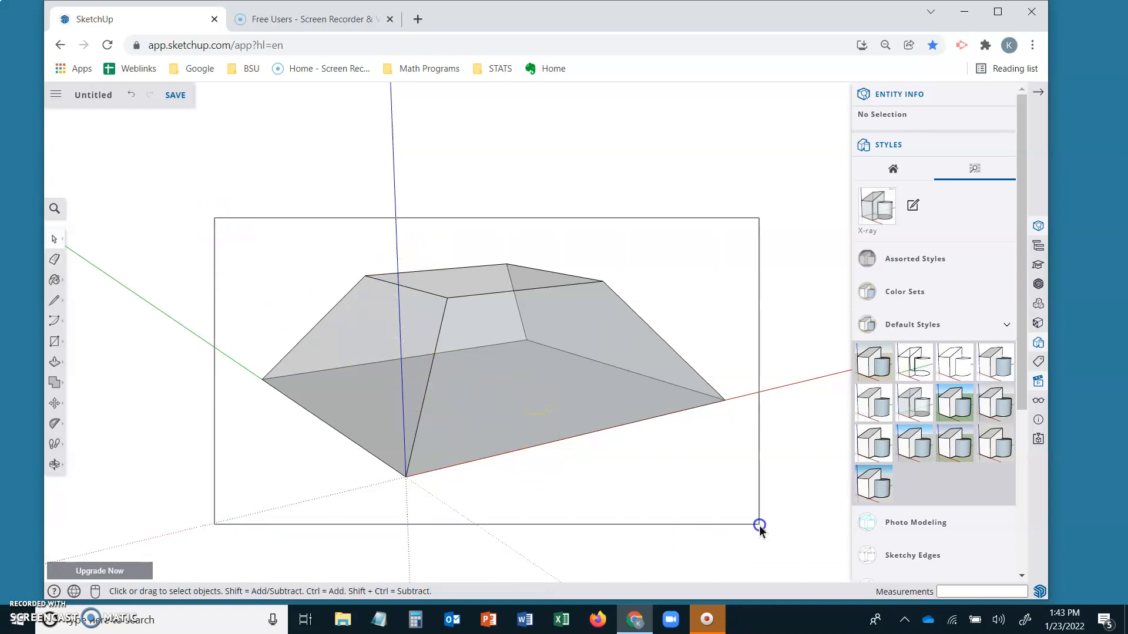
{"action": "right_click", "coordinate": [567, 342]}
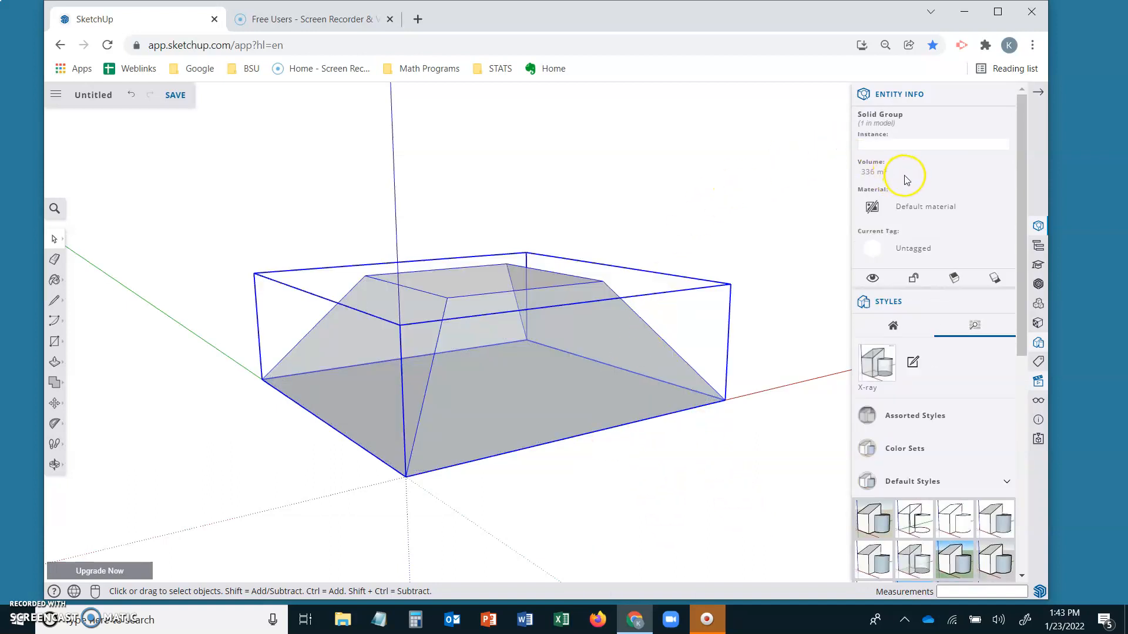
{"action": "double_click", "coordinate": [871, 172]}
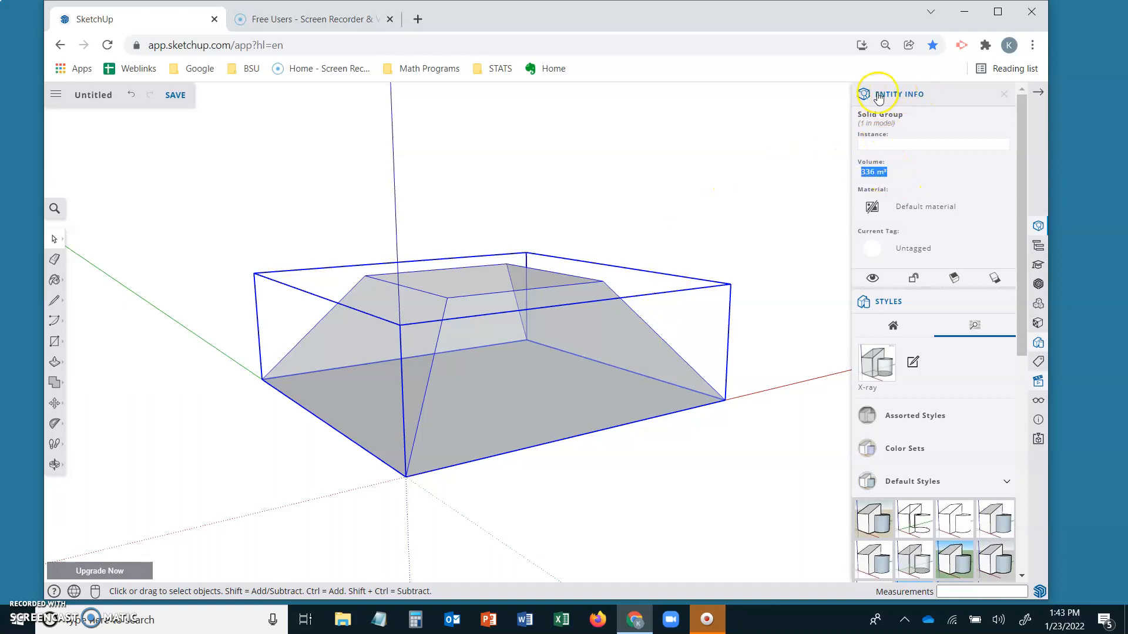
{"action": "right_click", "coordinate": [507, 386]}
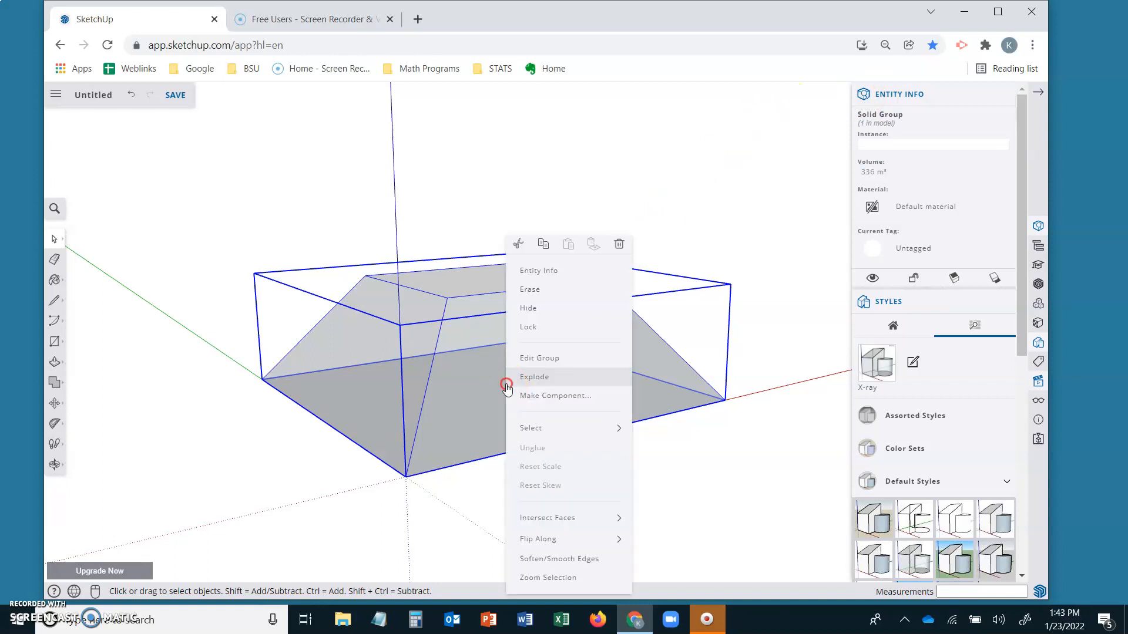
Explode the group into loose geometry and apply the Default Style.
{"action": "left_click", "coordinate": [535, 376]}
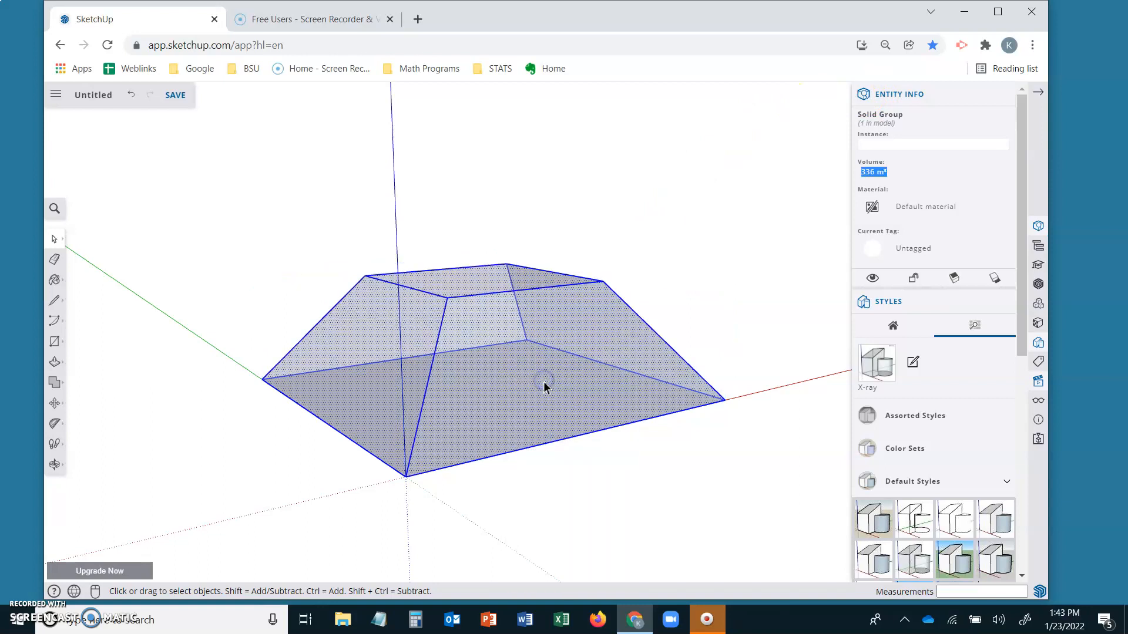
{"action": "left_click", "coordinate": [255, 381]}
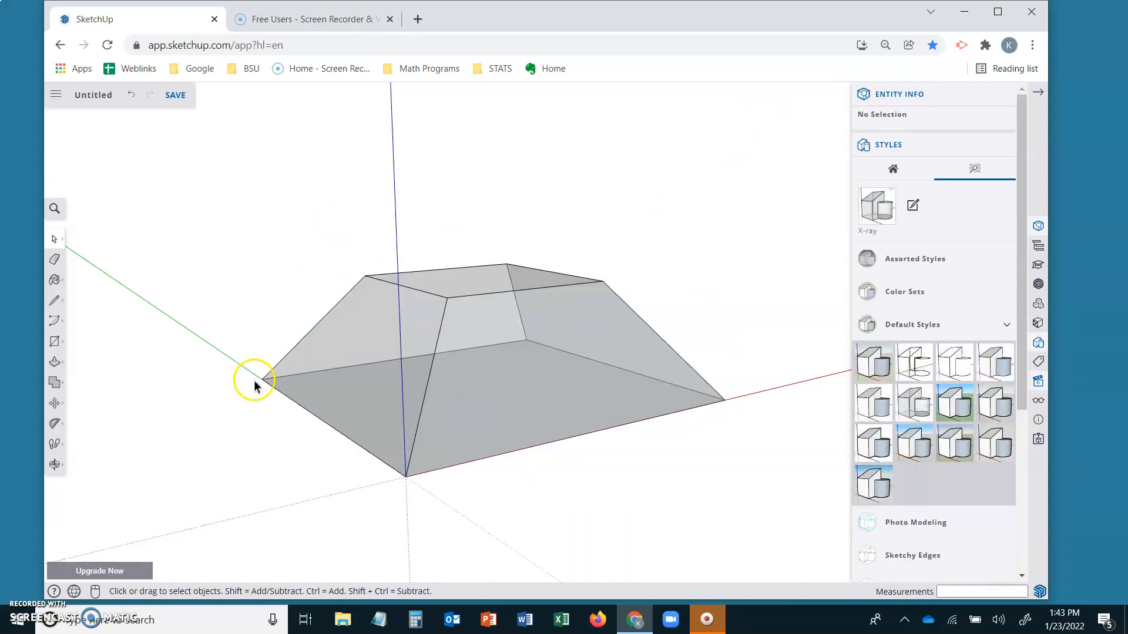
{"action": "left_click", "coordinate": [873, 362]}
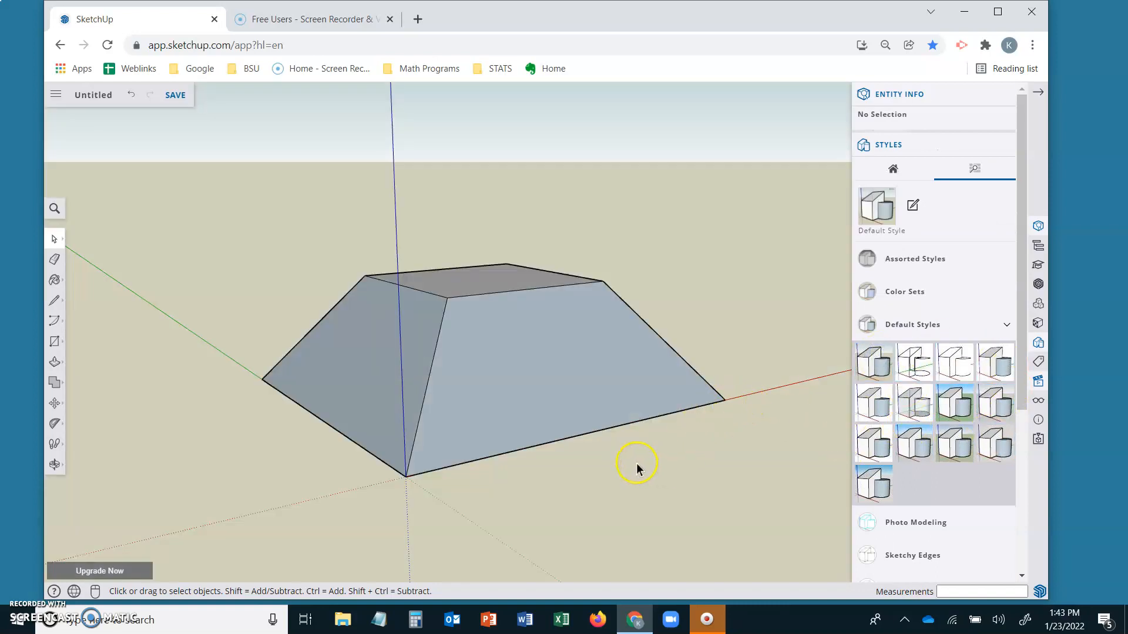
{"action": "mouse_move", "coordinate": [956, 325]}
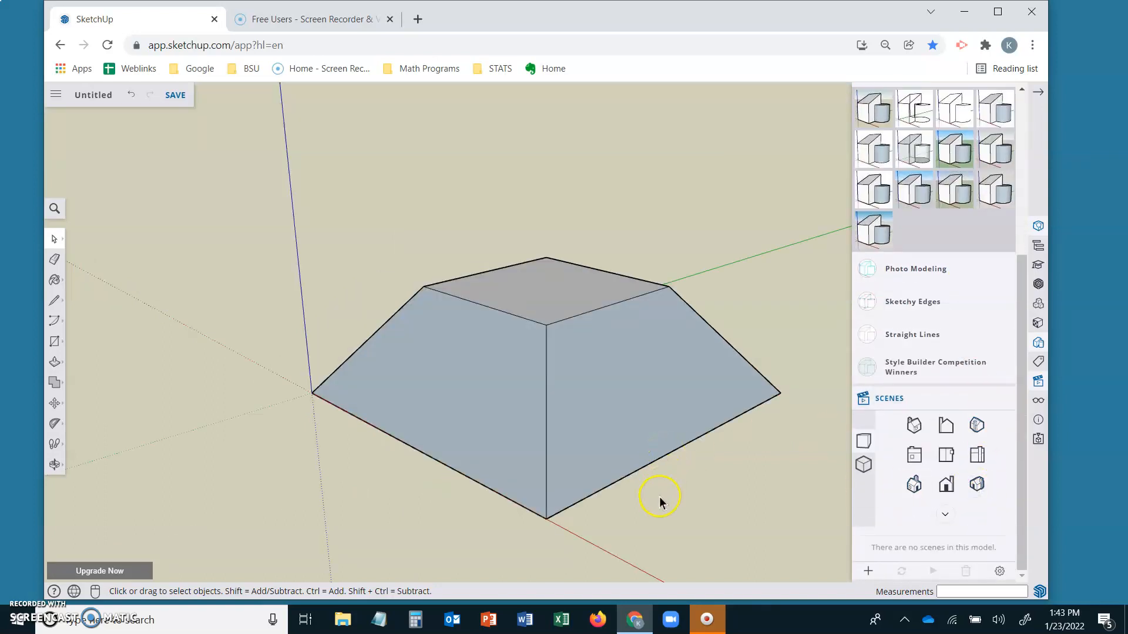
{"action": "mouse_move", "coordinate": [39, 578]}
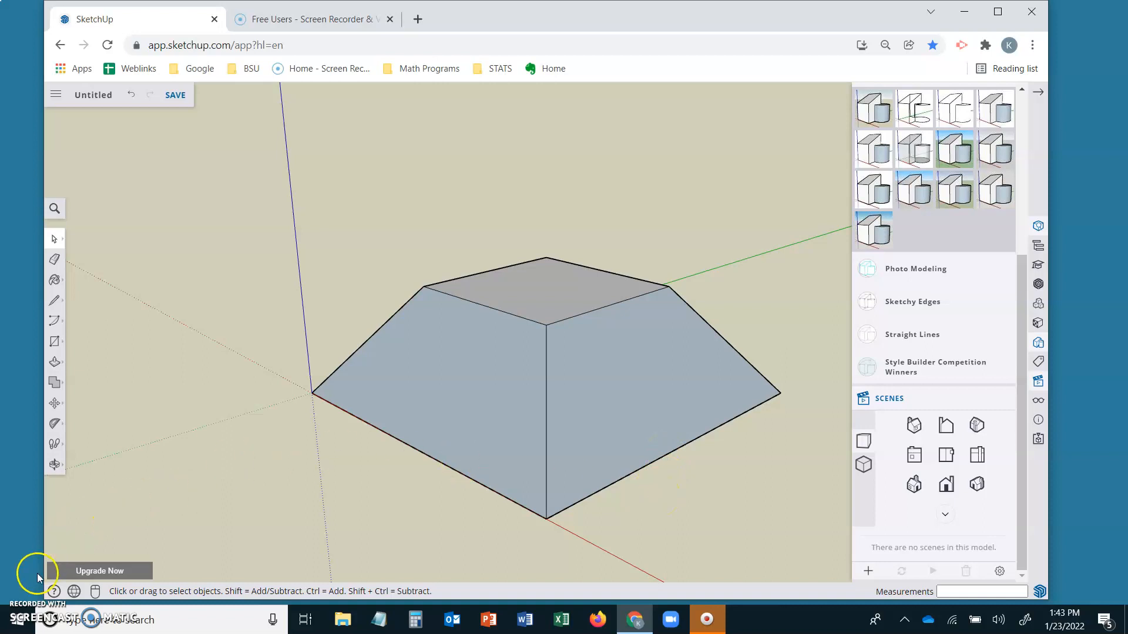